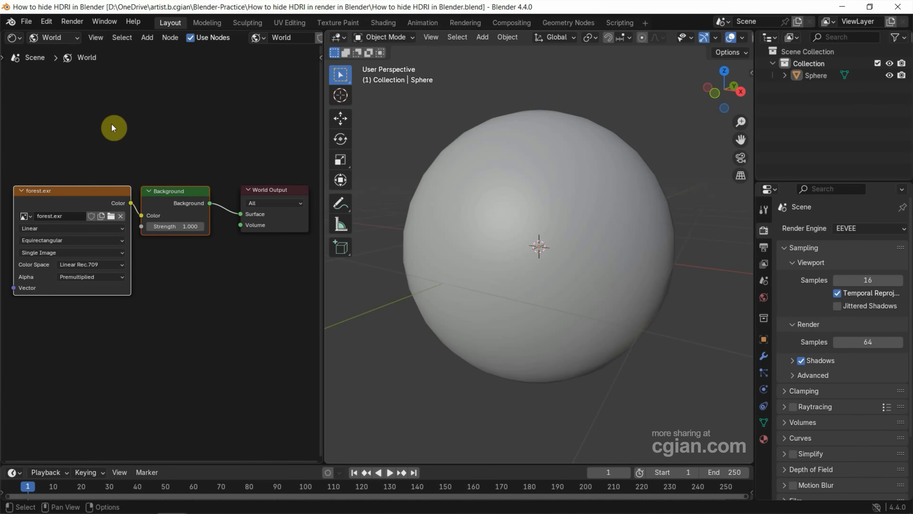
mouse_move(90, 189)
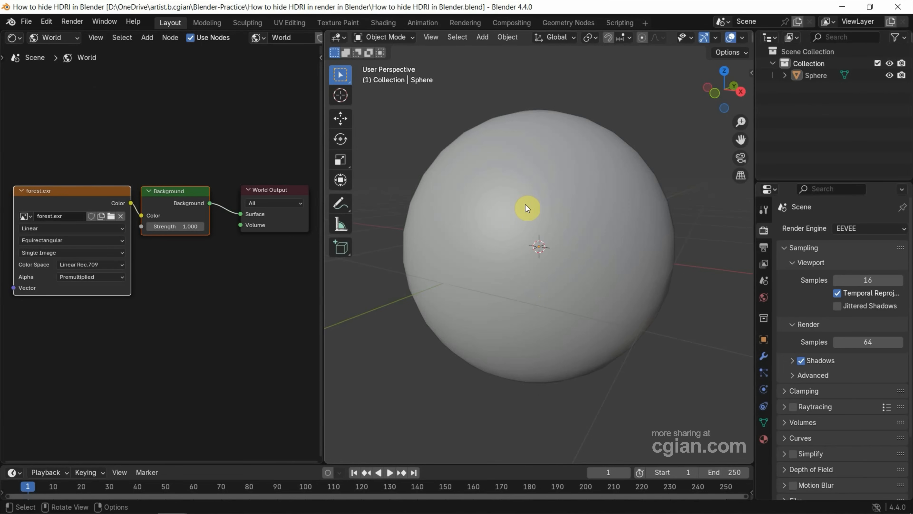
Step: Switch the viewport to Rendered shading and orbit around the reflective sphere
key("z")
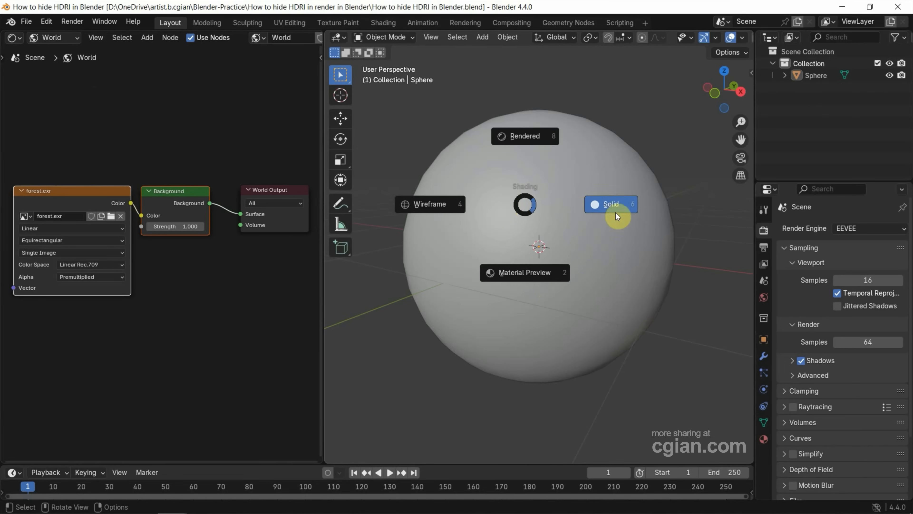
mouse_move(517, 131)
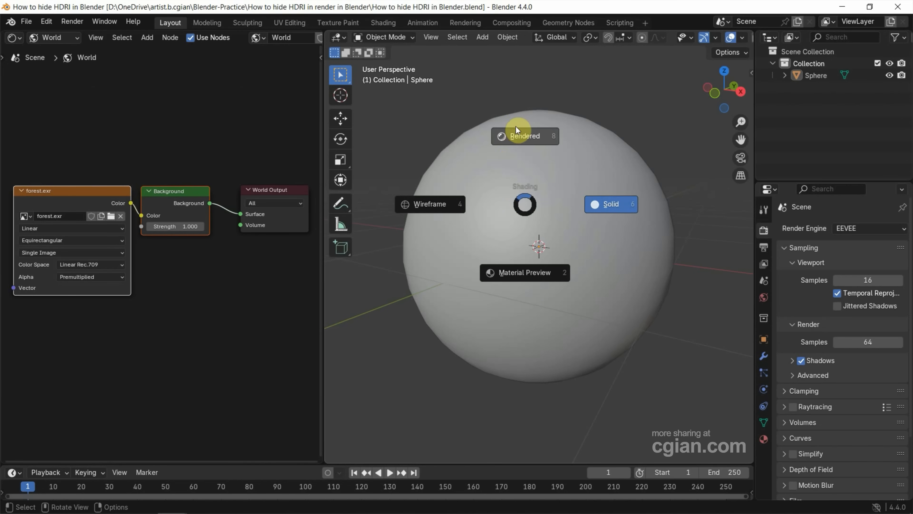
left_click(523, 136)
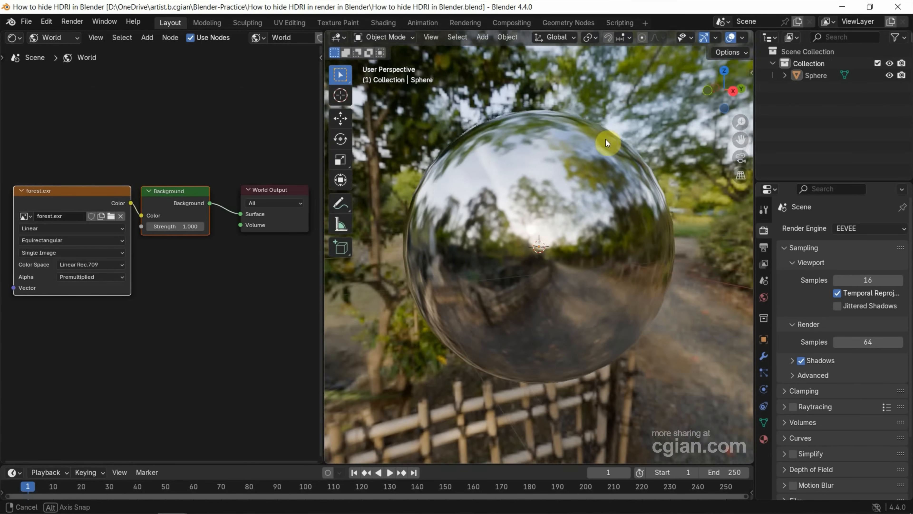
left_click_drag(605, 143, 633, 148)
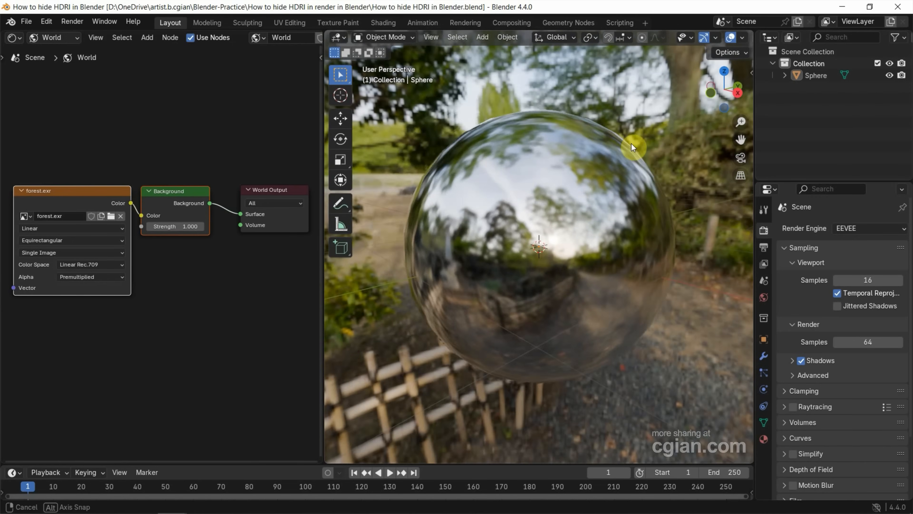
left_click_drag(632, 147, 677, 158)
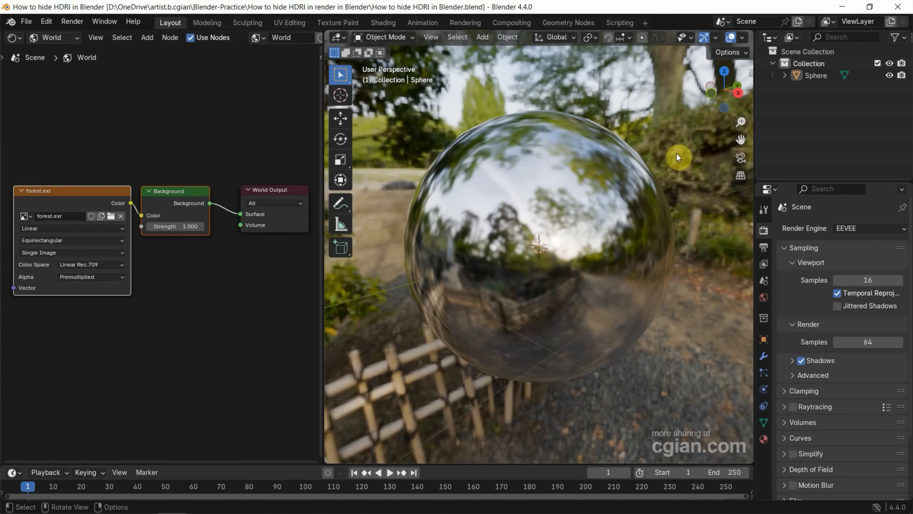
mouse_move(763, 233)
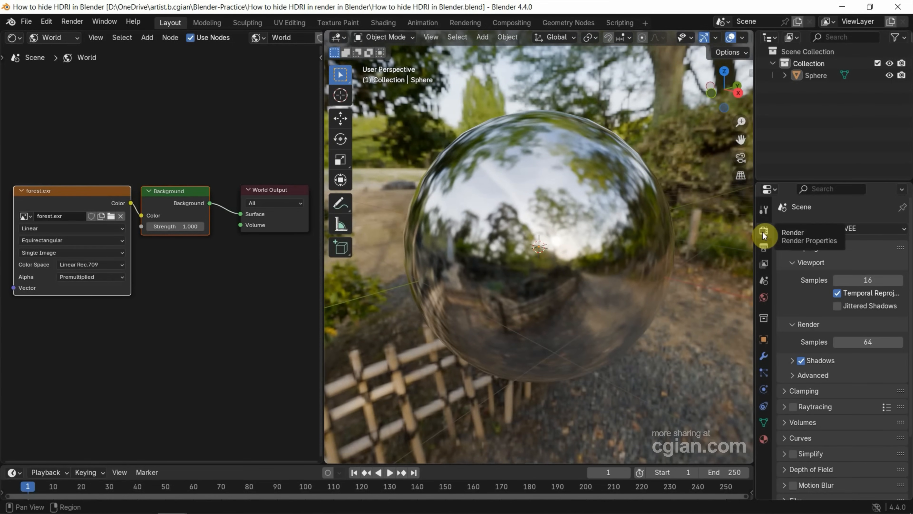
Step: Enable Film > Transparent in EEVEE's Render Properties, then switch the render engine to Cycles
left_click(763, 232)
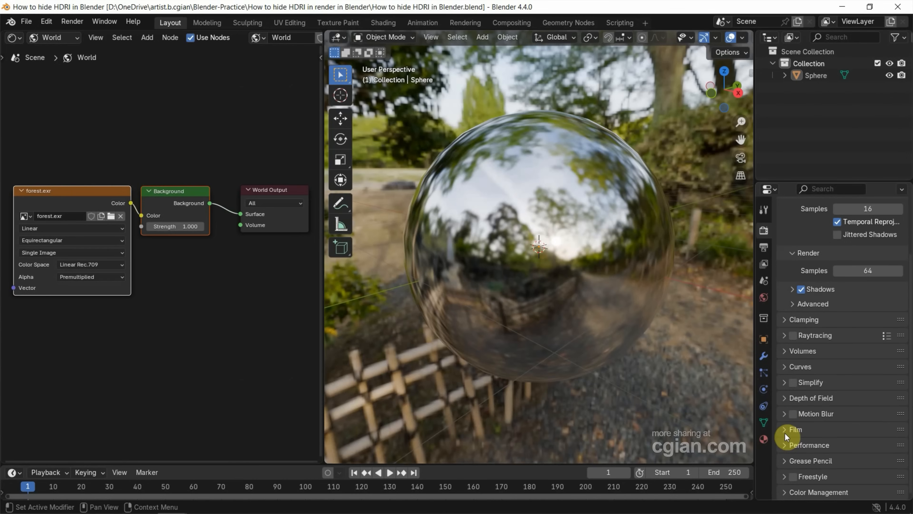
left_click(795, 429)
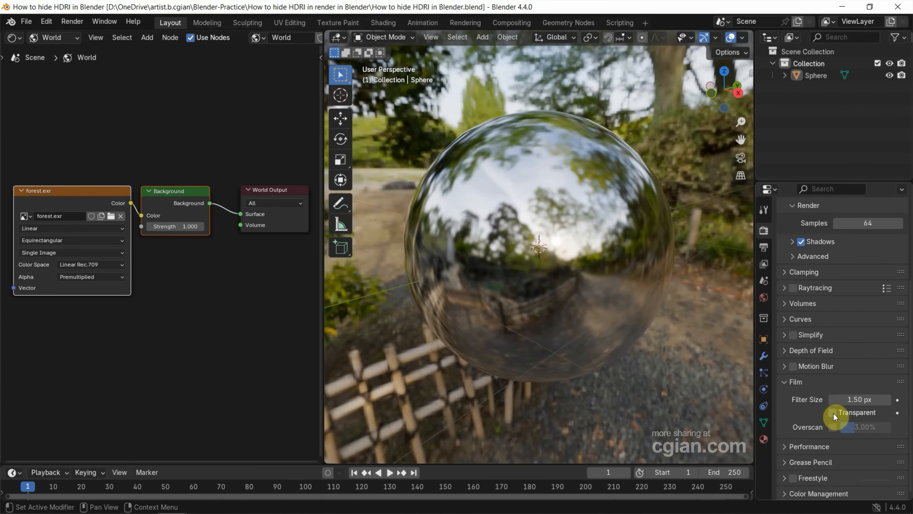
left_click(833, 413)
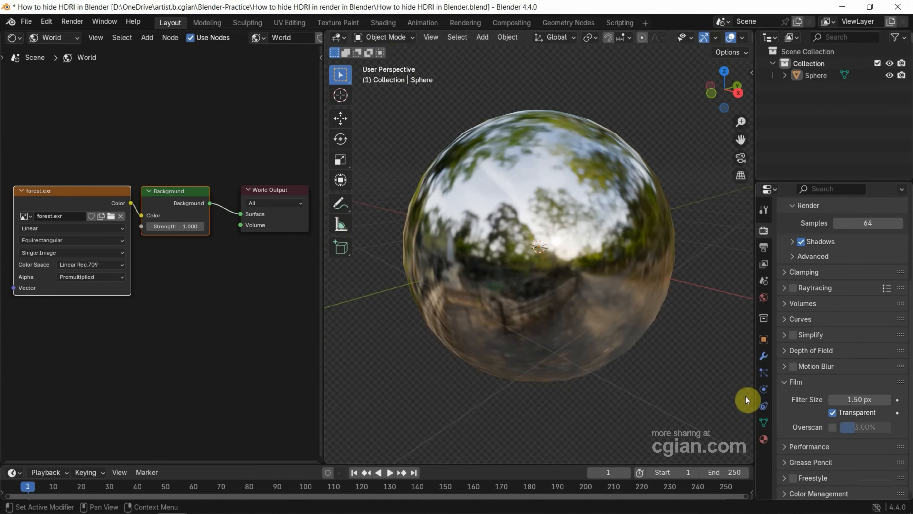
mouse_move(685, 356)
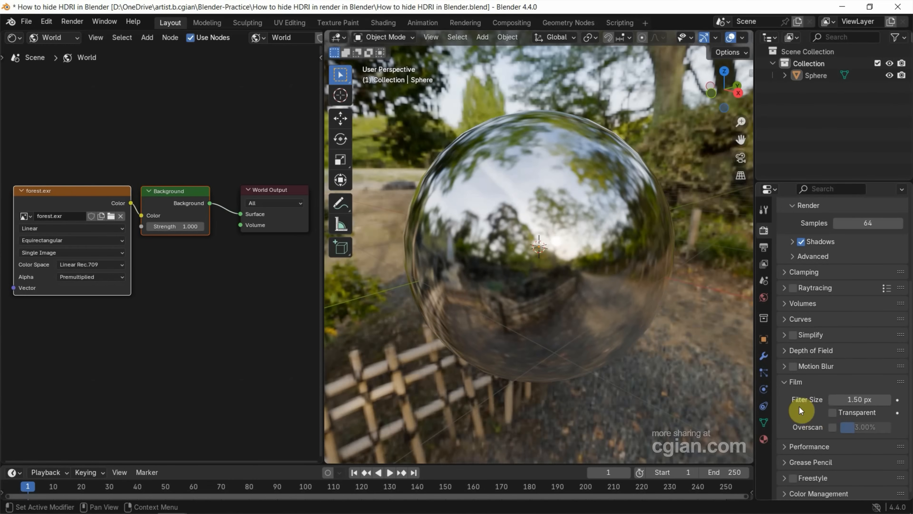
left_click(867, 228)
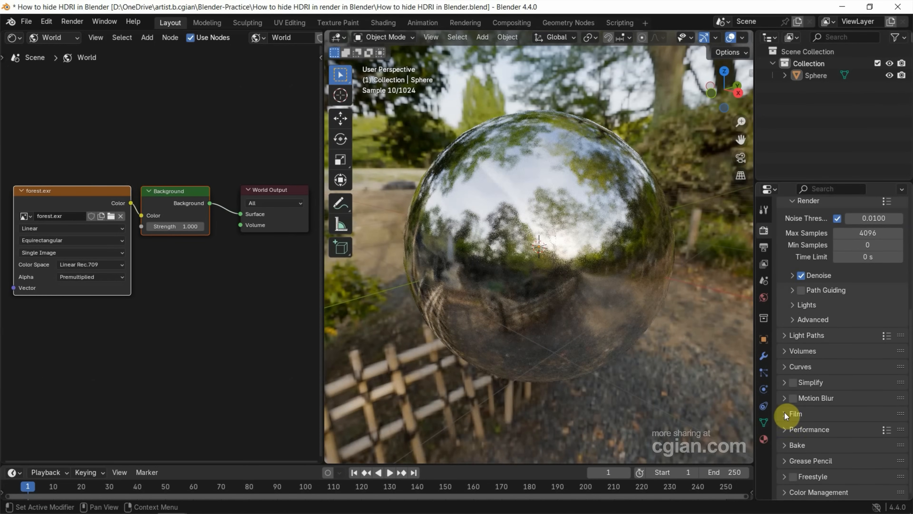
Step: Enable Film > Transparent under Cycles so the sphere sits on a checkered background
left_click(794, 413)
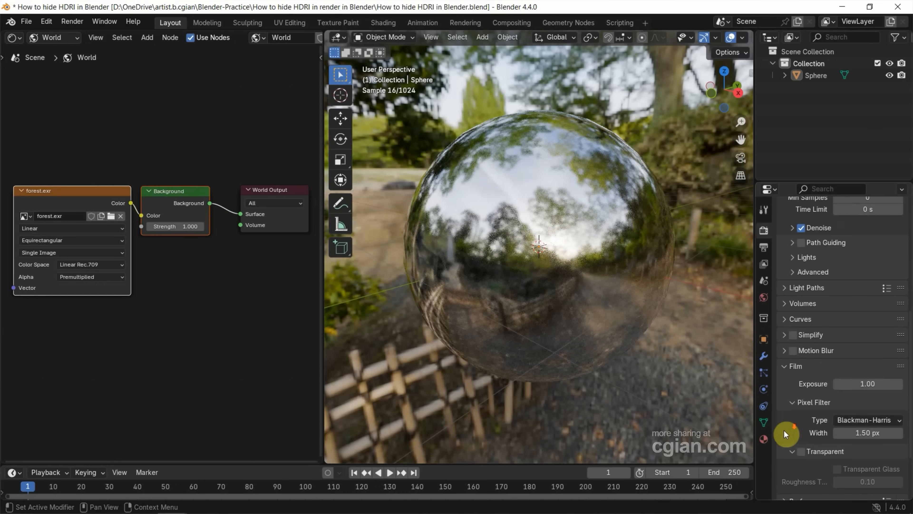
left_click(802, 451)
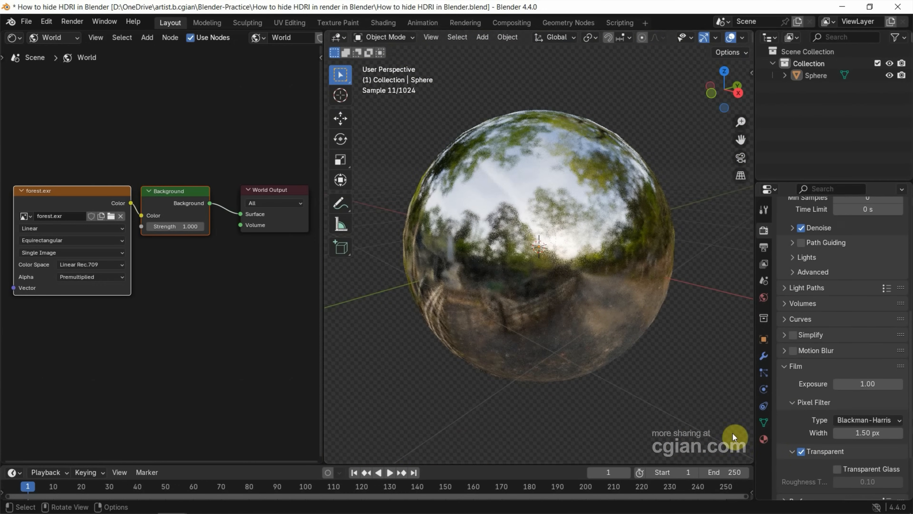
mouse_move(651, 354)
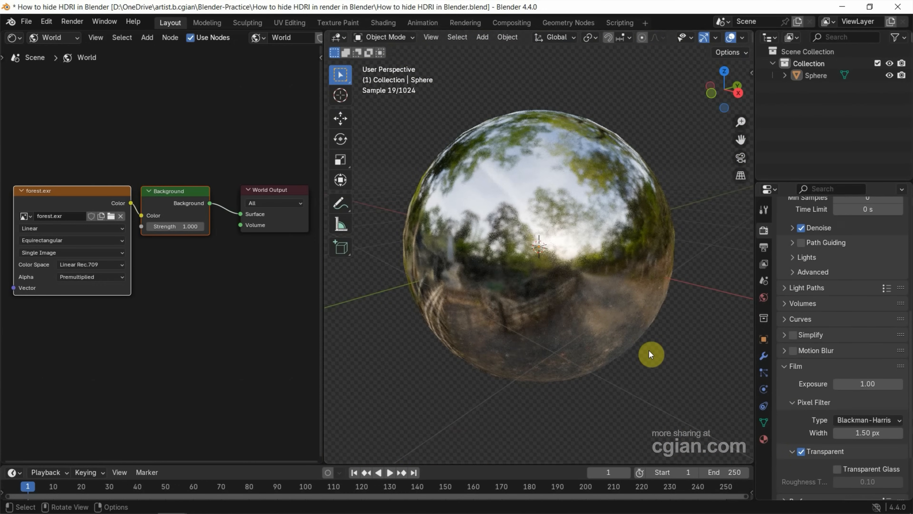